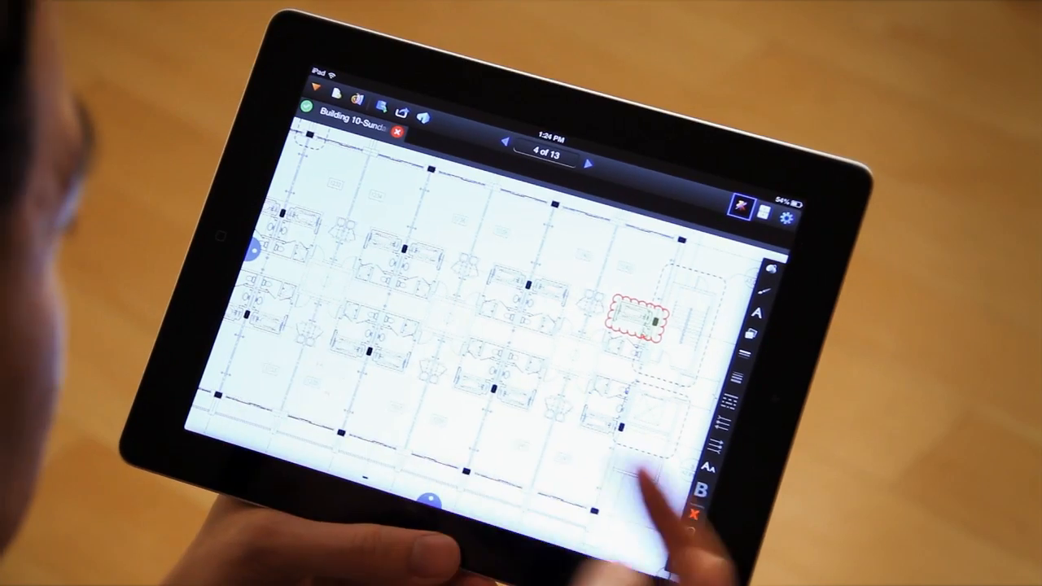
# Place another identical red cloud around a workstation on page 4.
pyautogui.click(635, 326)
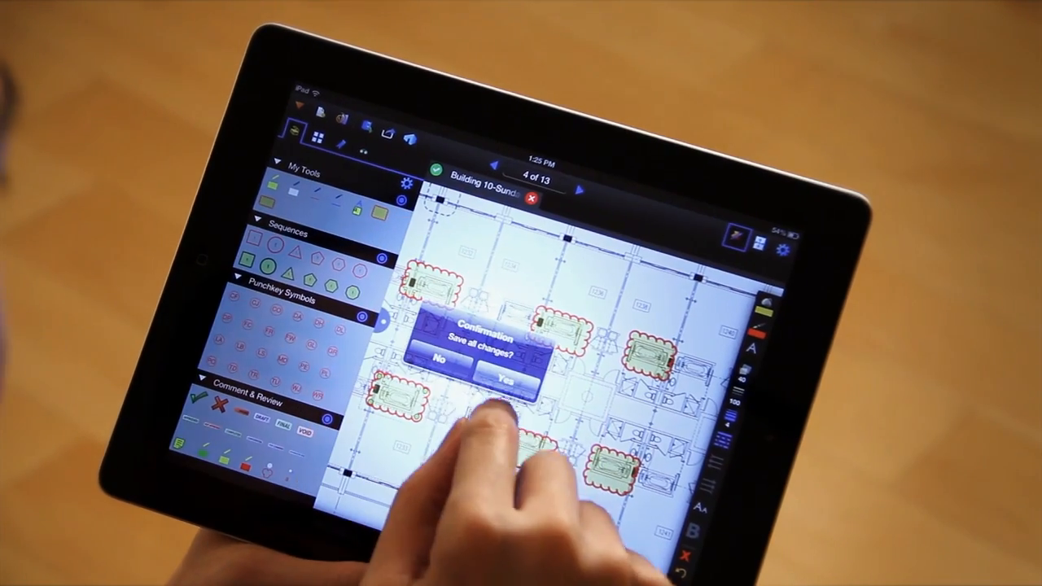
# Confirm Yes to save all changes to the clouded floor plan.
pyautogui.click(509, 376)
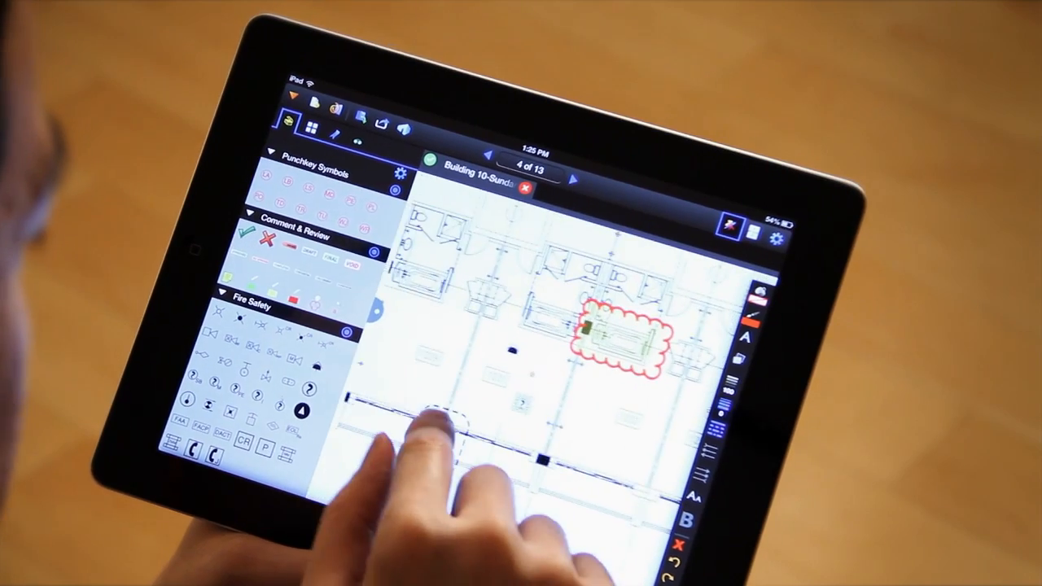
# Scroll the Tool Chest list to review My Tools, Sequences and Punchkey Symbols.
pyautogui.scroll(-3)
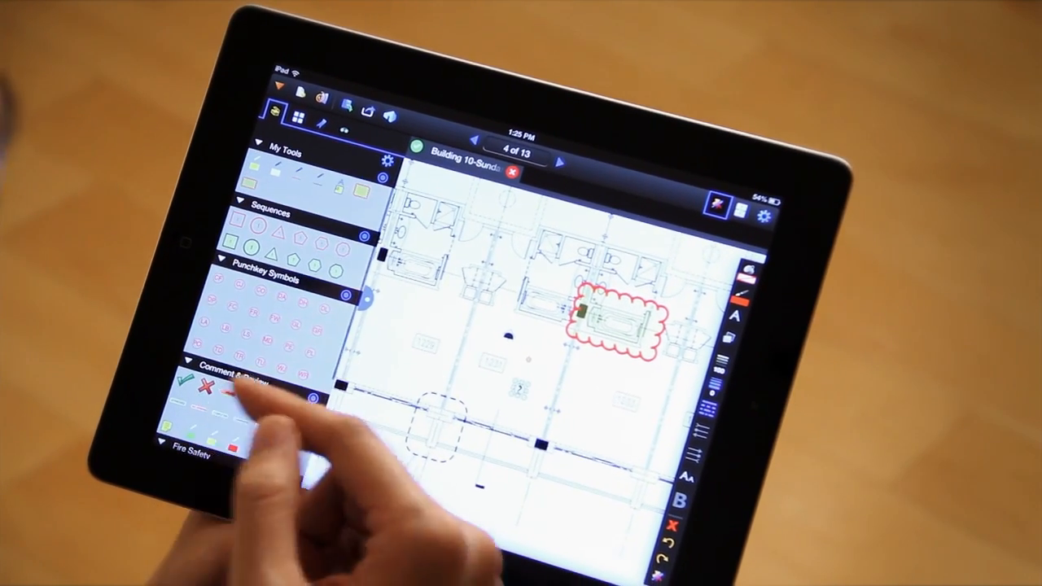